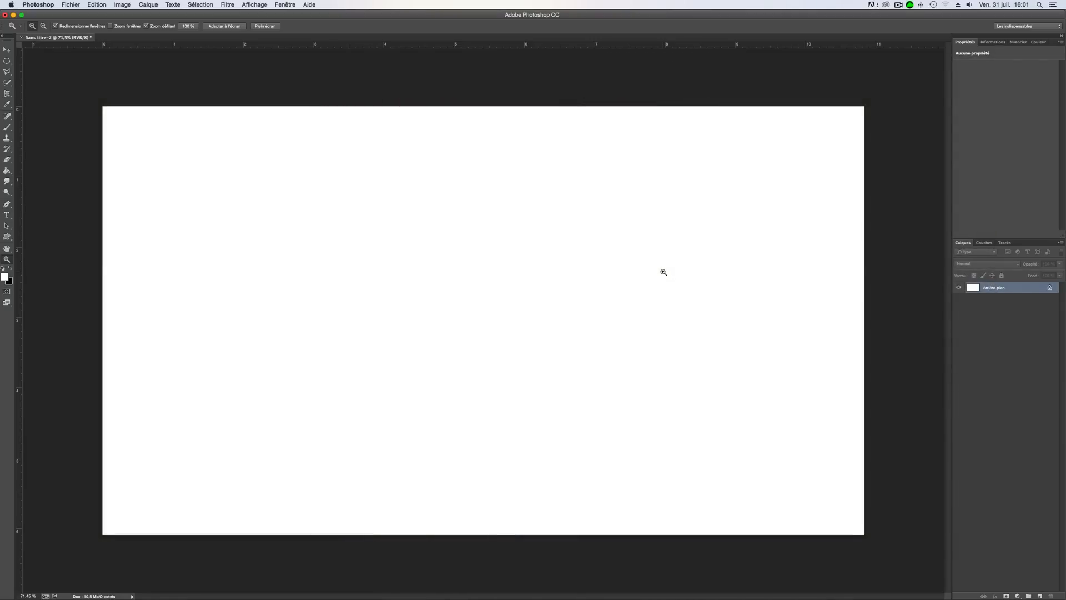
{"action": "mouse_move", "coordinate": [212, 95]}
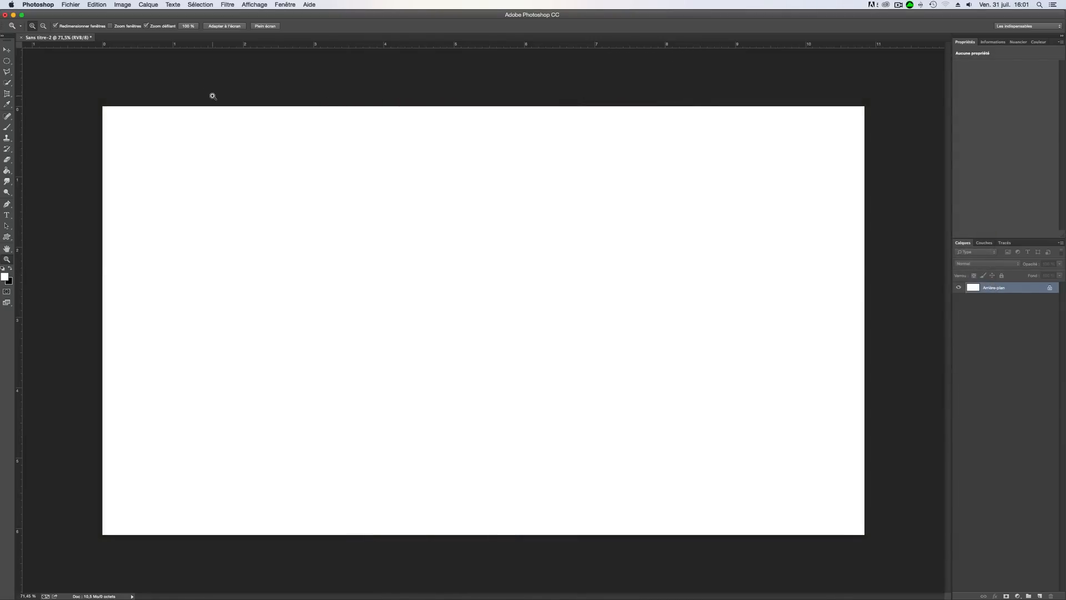
- Cancel the New Document dialog and add a new empty layer above the white background
{"action": "left_click", "coordinate": [70, 5]}
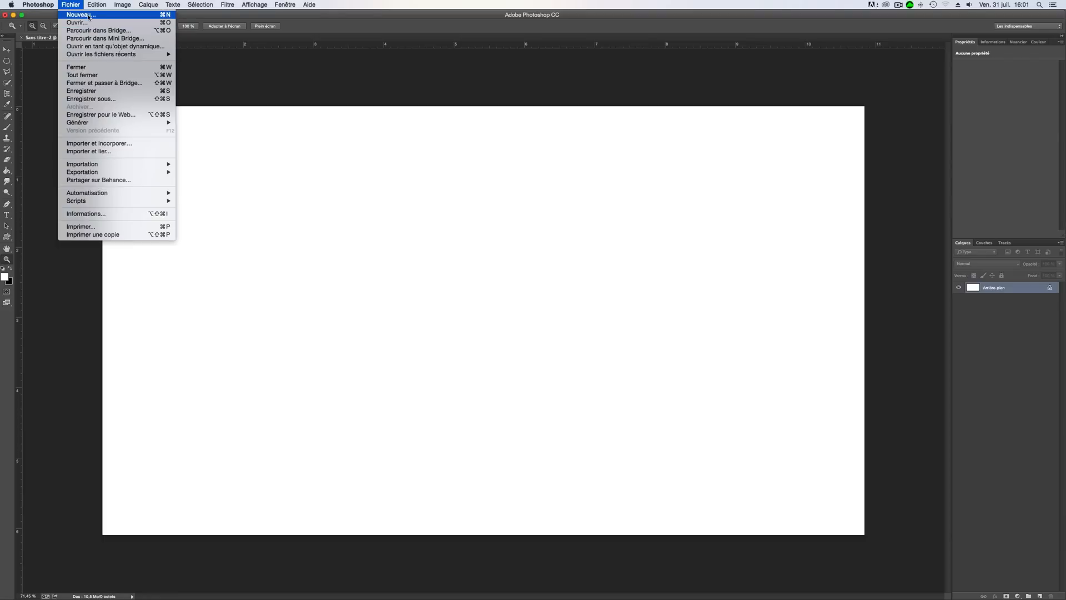
{"action": "left_click", "coordinate": [80, 14]}
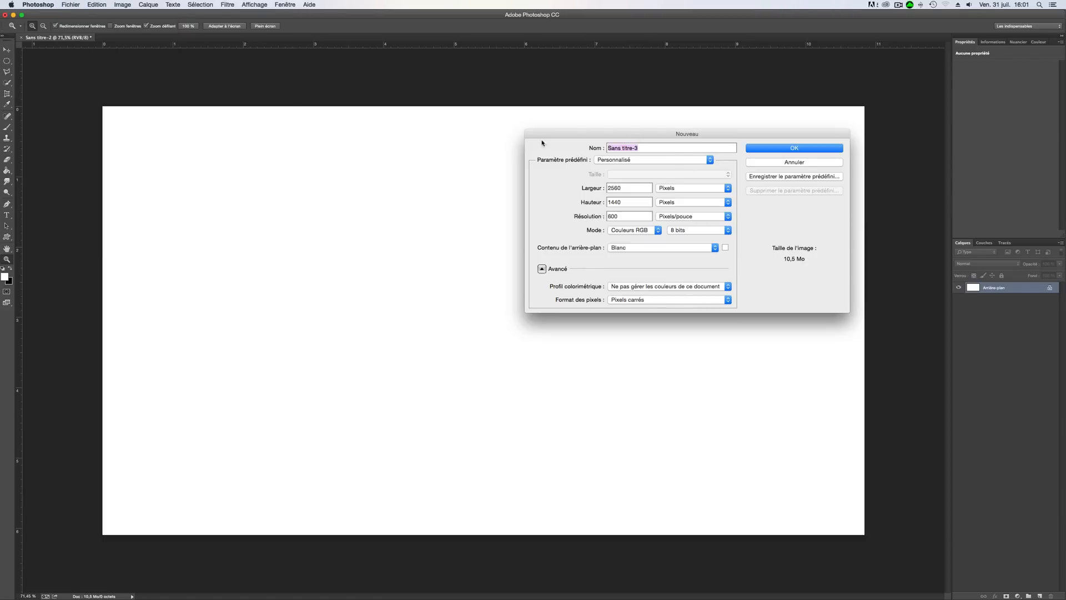
{"action": "left_click", "coordinate": [793, 148]}
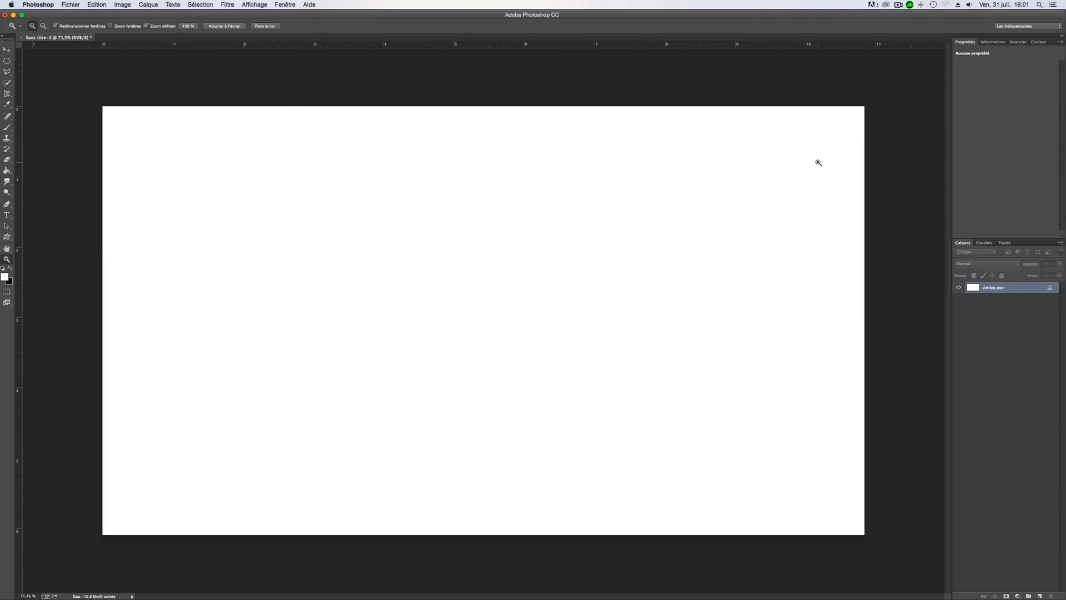
{"action": "mouse_move", "coordinate": [1028, 455]}
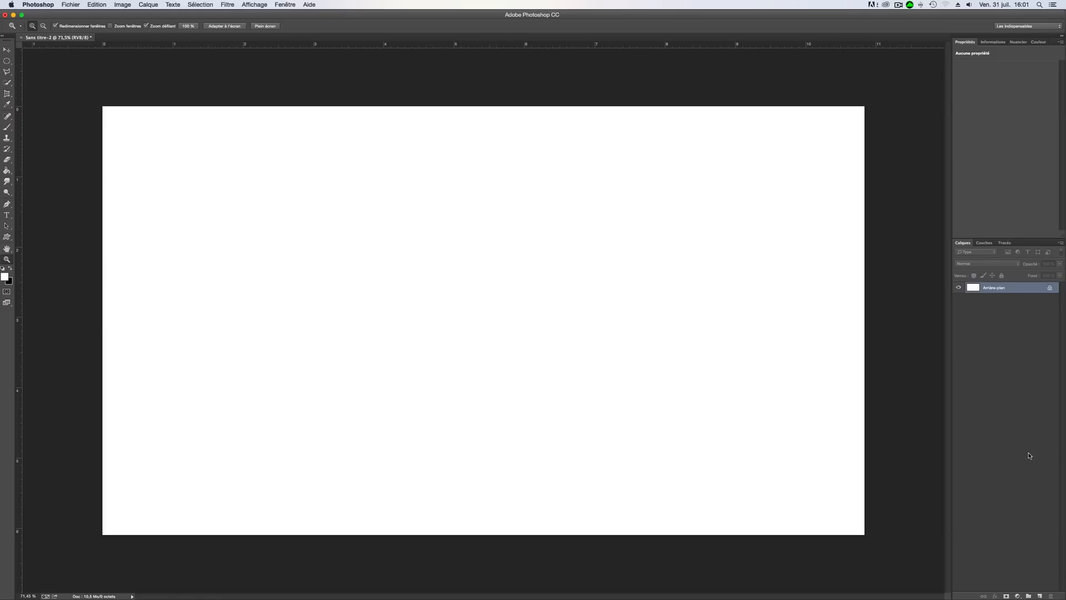
{"action": "left_click", "coordinate": [1028, 595]}
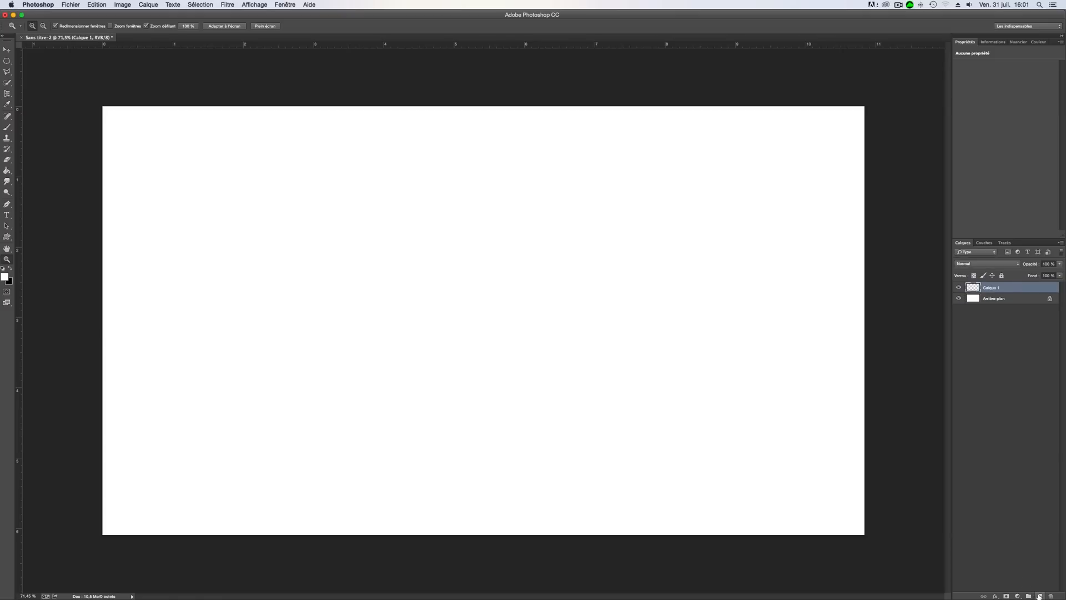
{"action": "mouse_move", "coordinate": [1038, 596]}
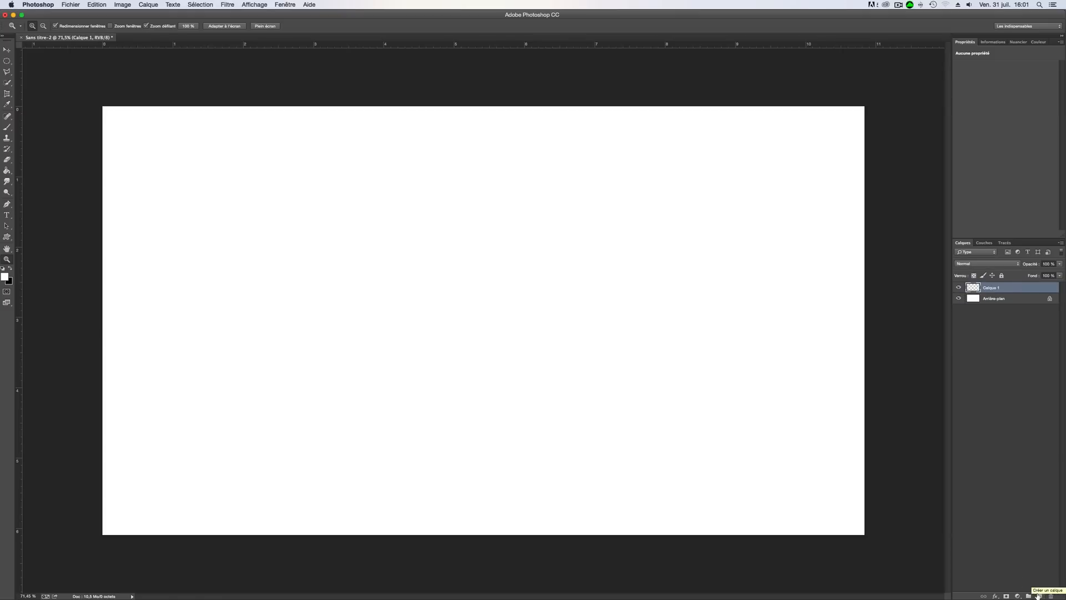
{"action": "mouse_move", "coordinate": [306, 149]}
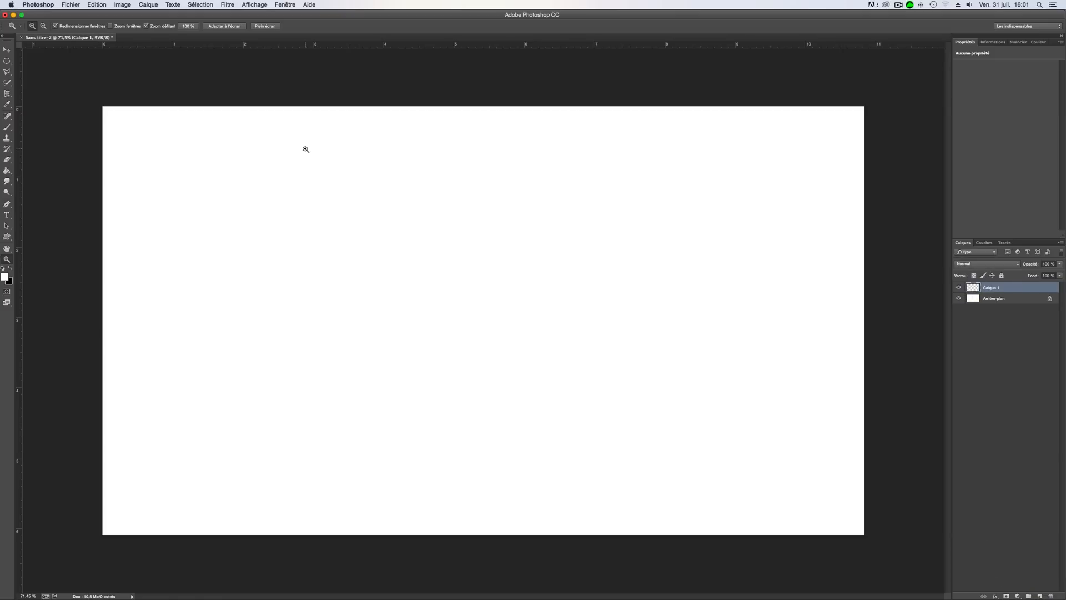
- Trace a tall triangle selection with the Polygonal Lasso and ready the Paint Bucket to fill it
{"action": "left_click", "coordinate": [7, 61]}
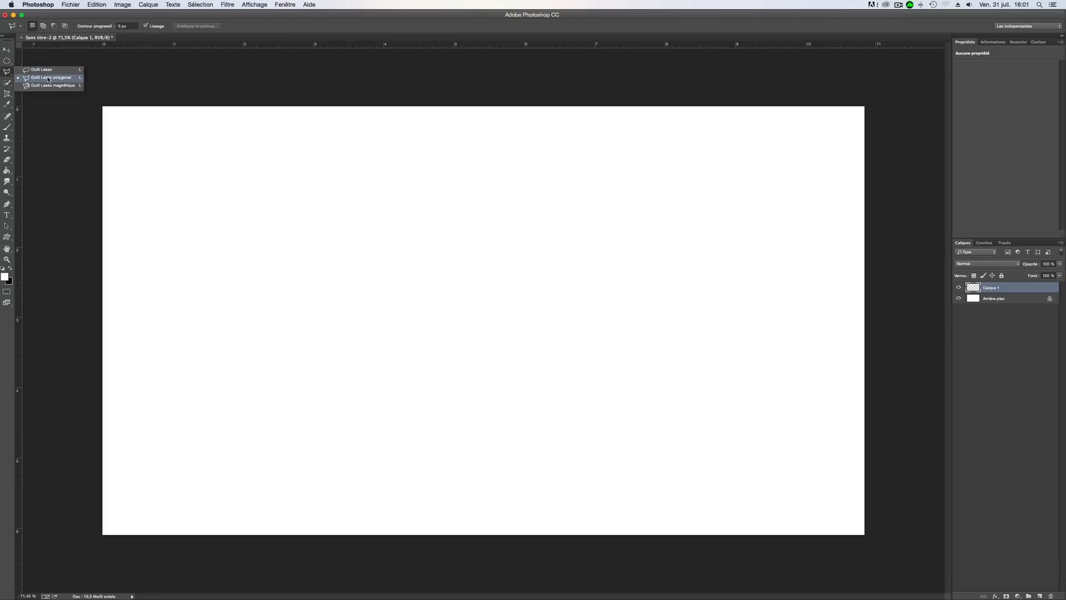
{"action": "left_click", "coordinate": [52, 76]}
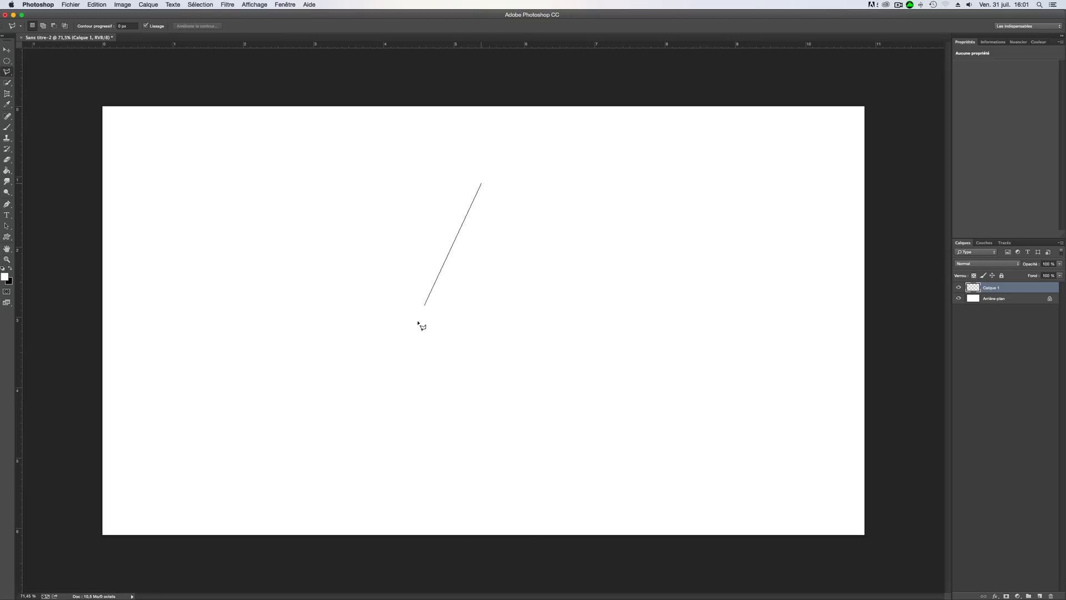
{"action": "left_click", "coordinate": [558, 452]}
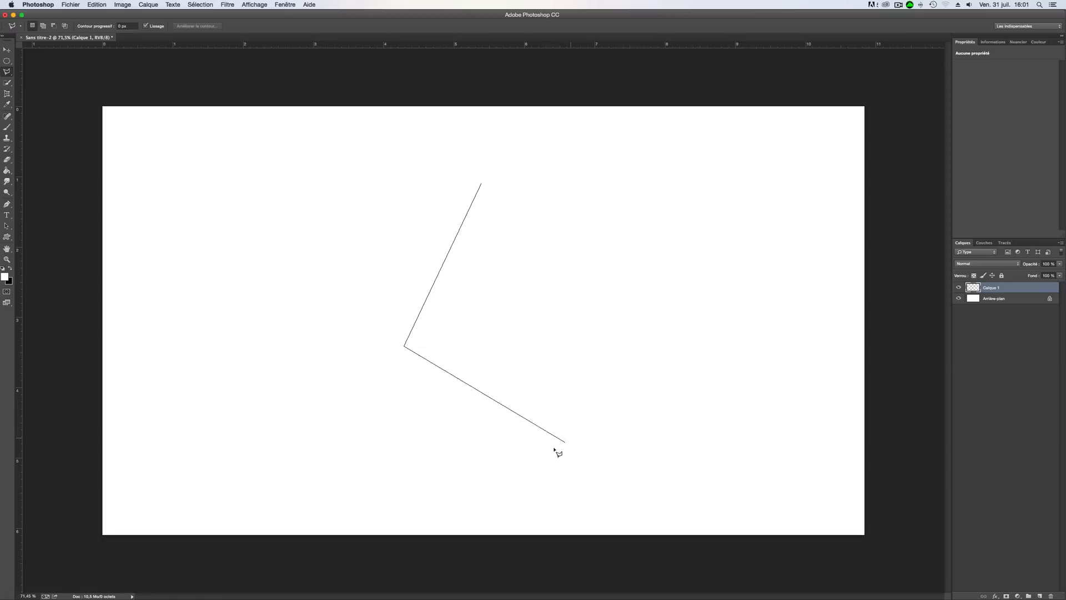
{"action": "left_click", "coordinate": [558, 451]}
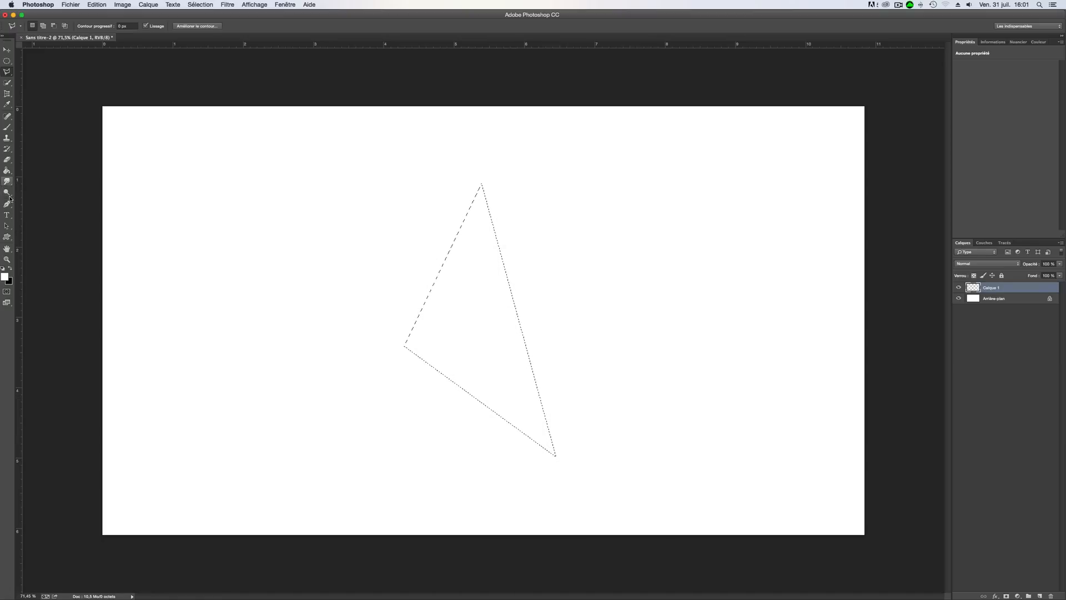
{"action": "left_click", "coordinate": [8, 171]}
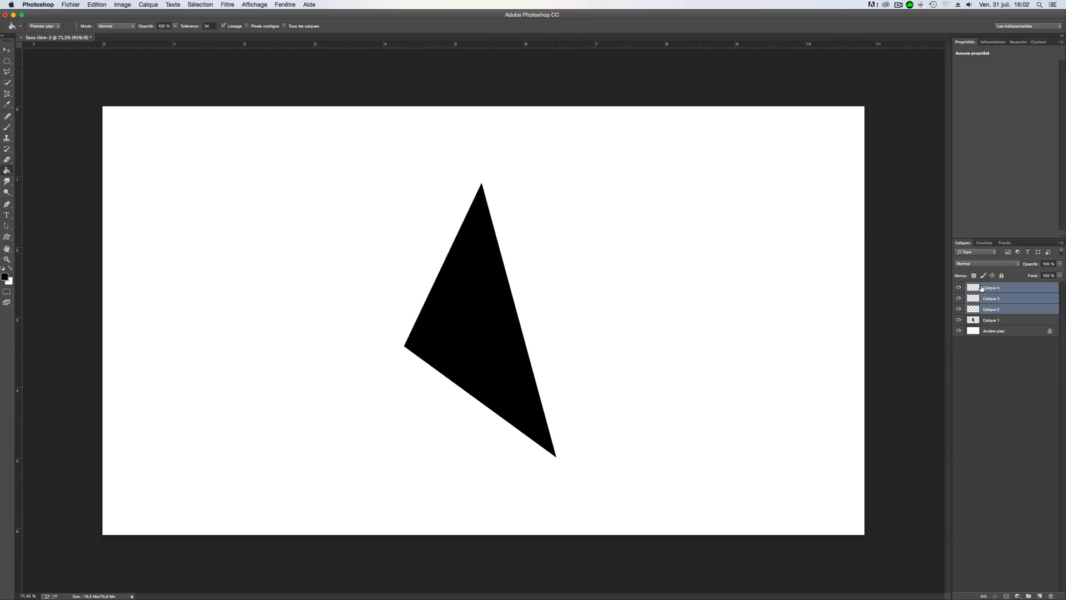
- Select Calque 2–4 and create a clipping mask onto the black triangle layer, then deselect
{"action": "left_click", "coordinate": [993, 287]}
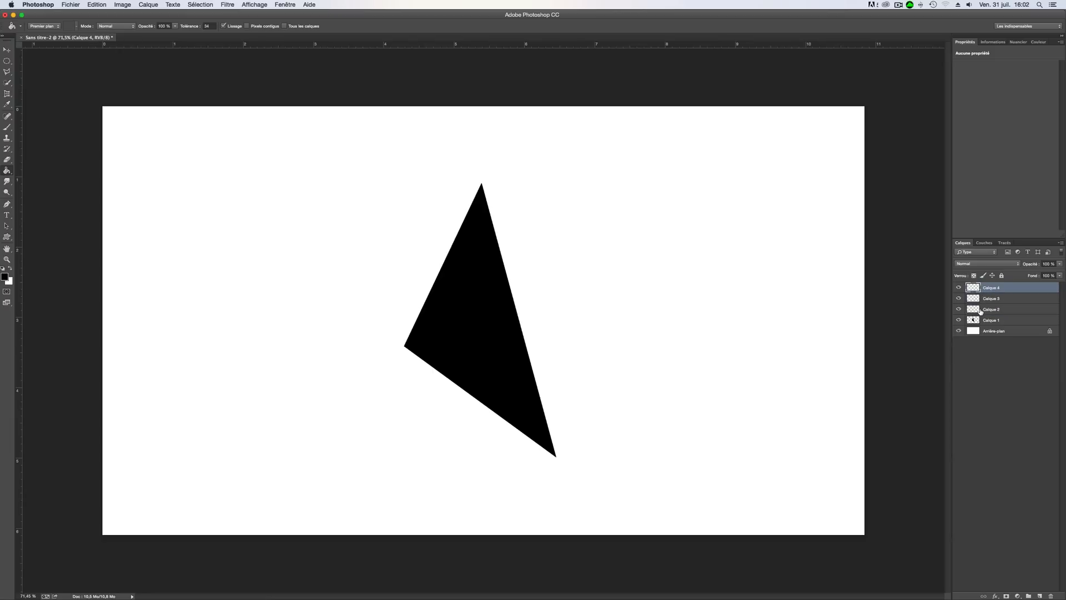
{"action": "left_click", "coordinate": [991, 309]}
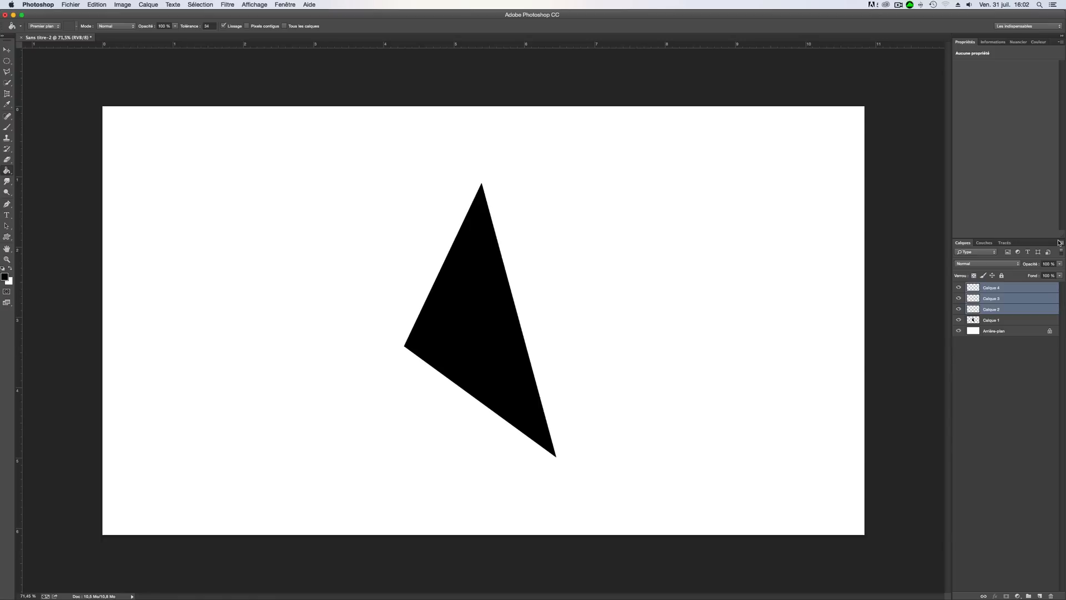
{"action": "left_click", "coordinate": [1059, 243]}
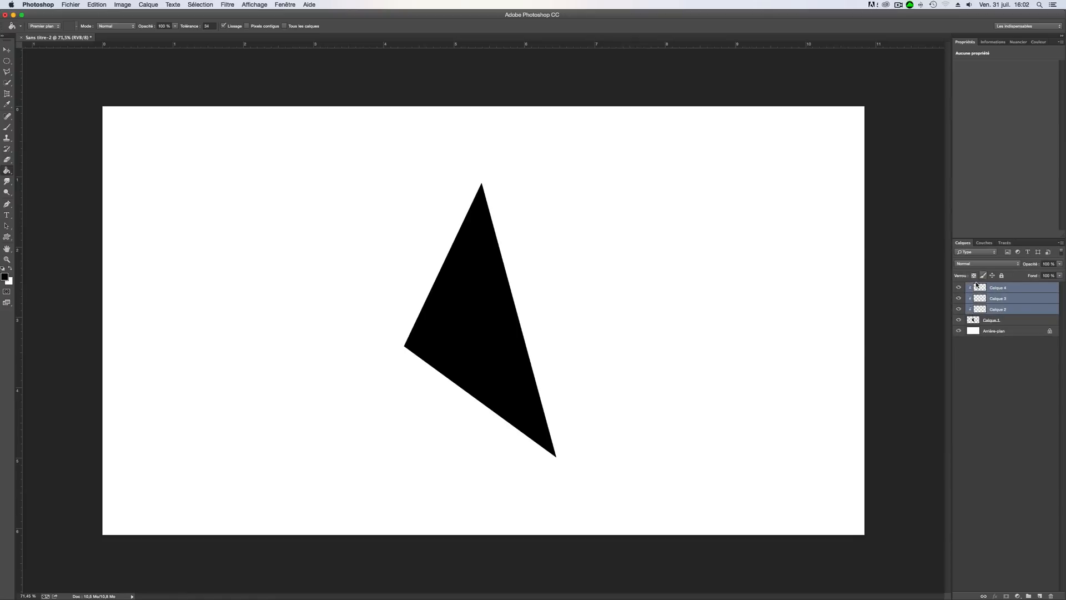
{"action": "left_click", "coordinate": [979, 372]}
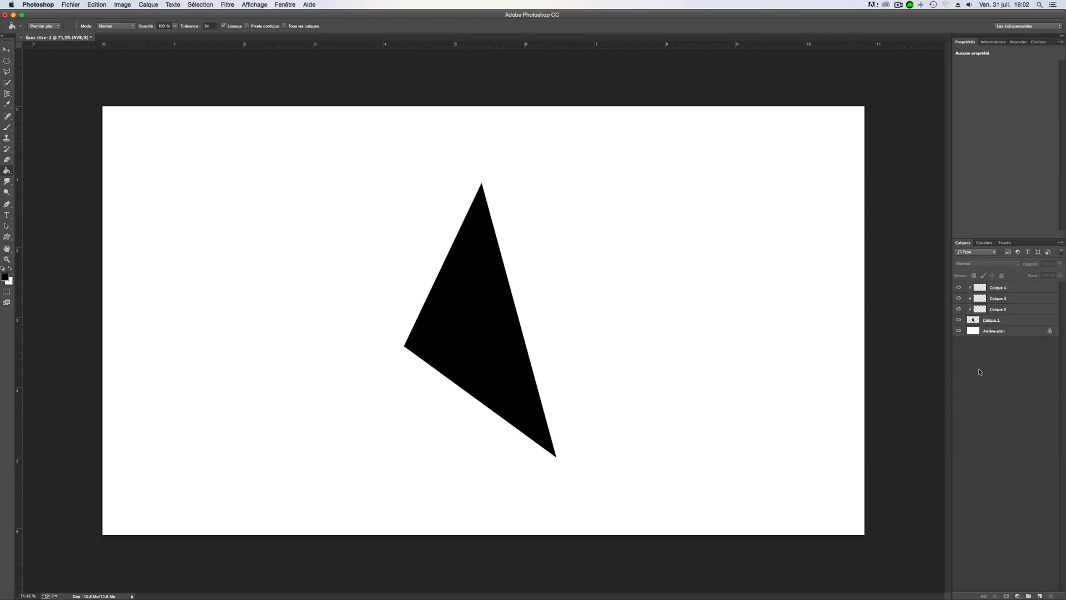
{"action": "left_click", "coordinate": [999, 286]}
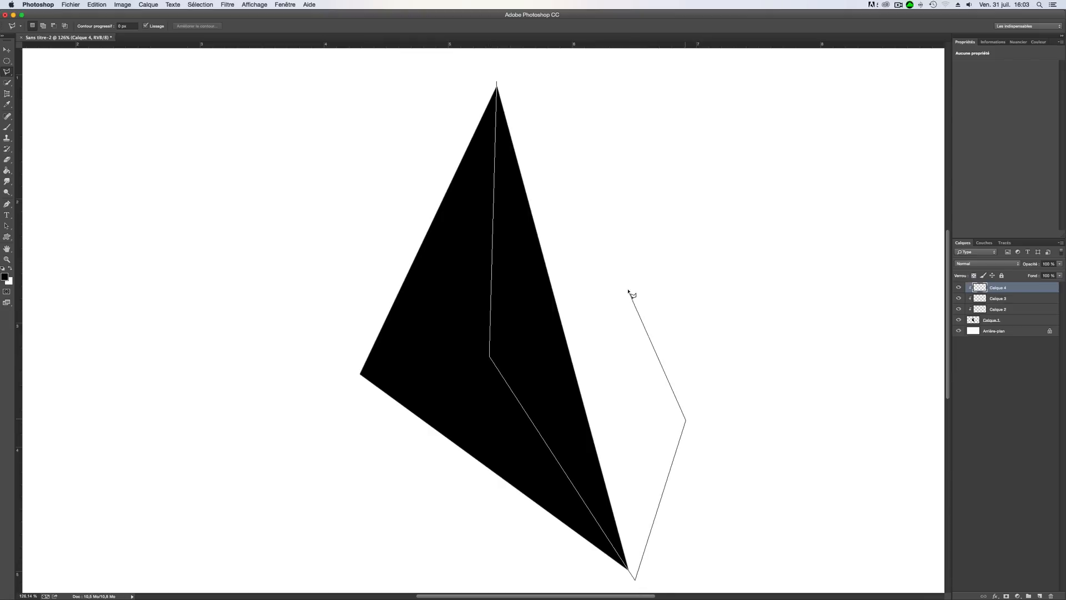
- Close the Polygonal Lasso selection around the triangle's right facet on Calque 4
{"action": "left_click", "coordinate": [496, 86]}
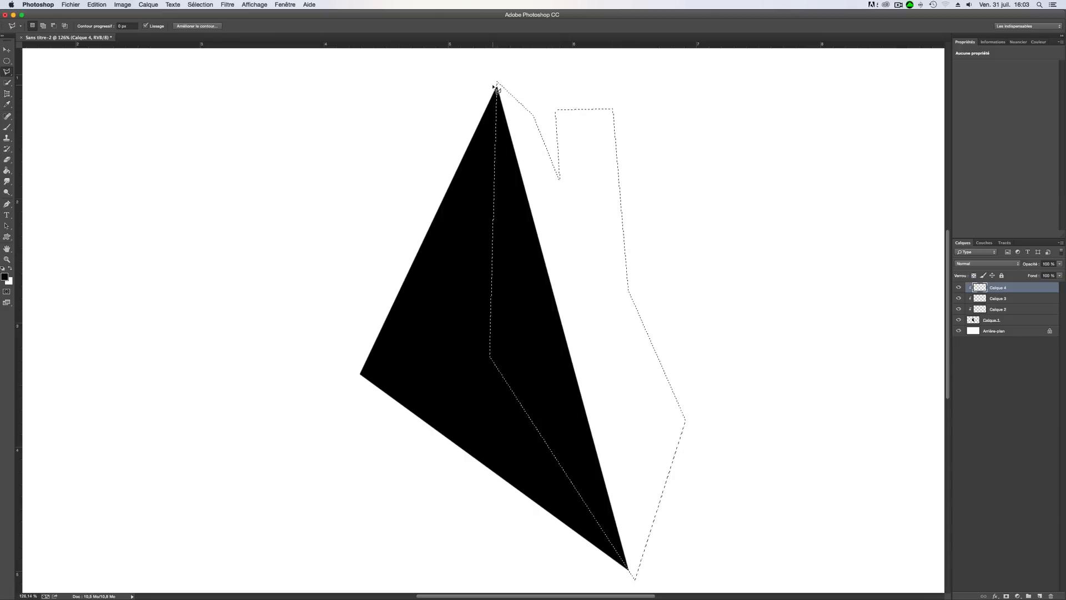
{"action": "left_click", "coordinate": [8, 171]}
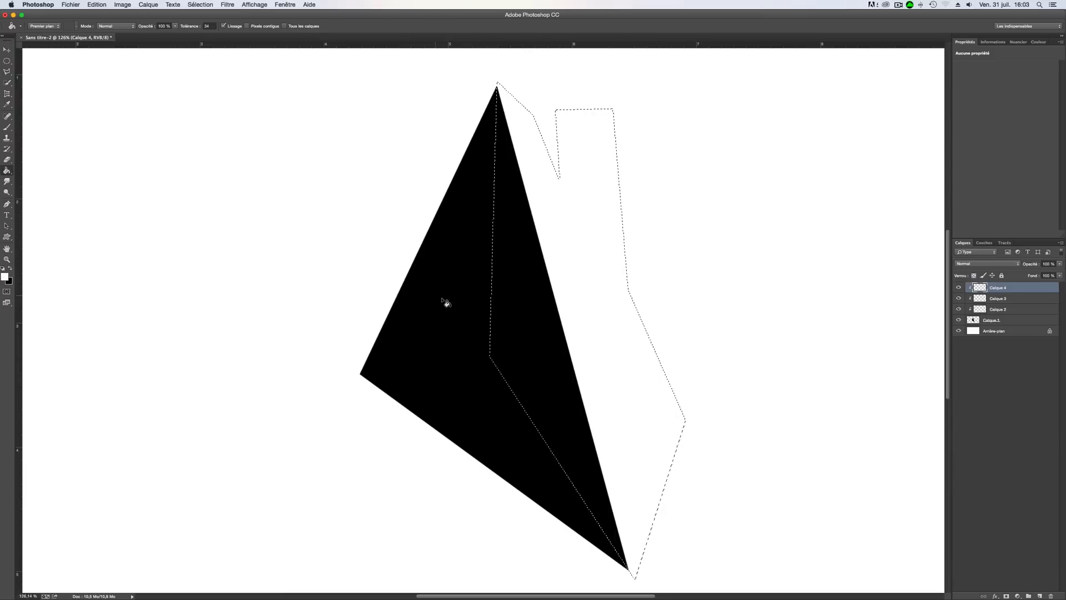
{"action": "mouse_move", "coordinate": [532, 320]}
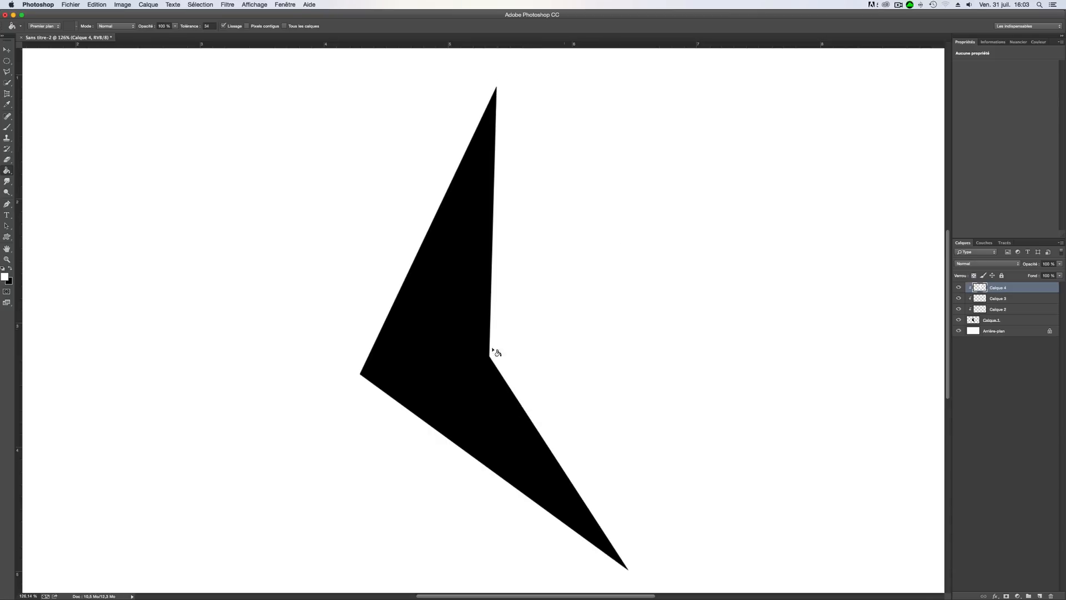
- Fill the right-facet selection with white on Calque 4, notching the black shape
{"action": "left_click", "coordinate": [495, 352]}
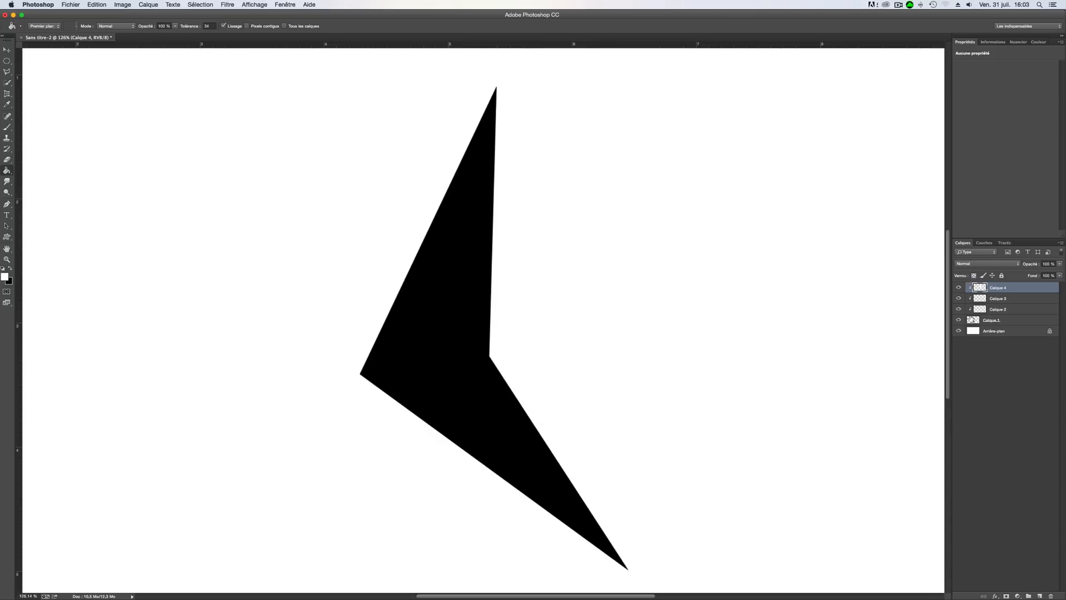
- Give the right facet a bright red Color Overlay and another facet layer a dark red overlay
{"action": "right_click", "coordinate": [979, 287]}
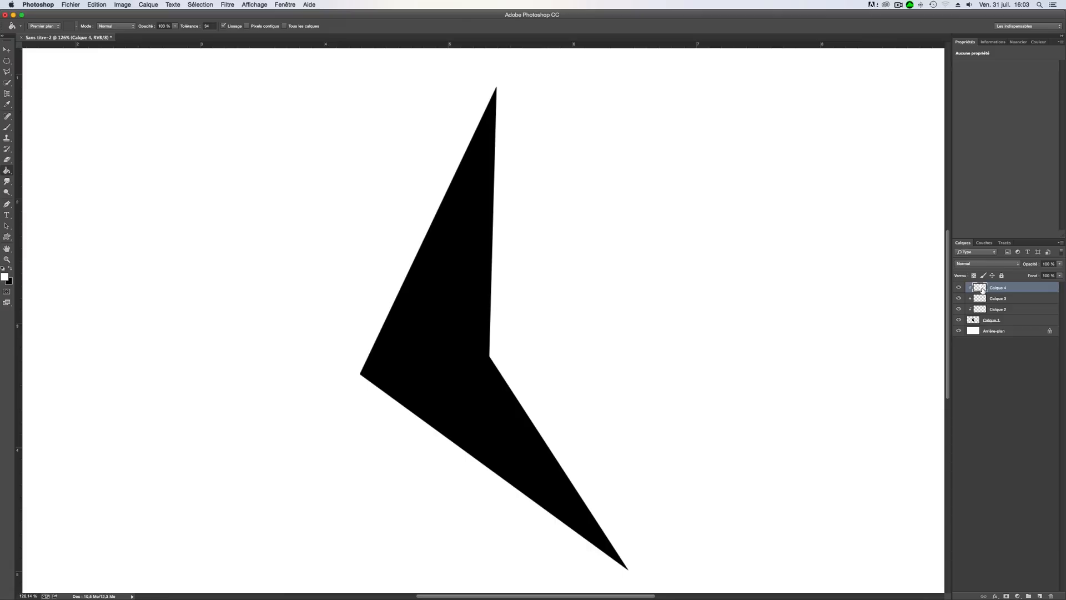
{"action": "right_click", "coordinate": [979, 287]}
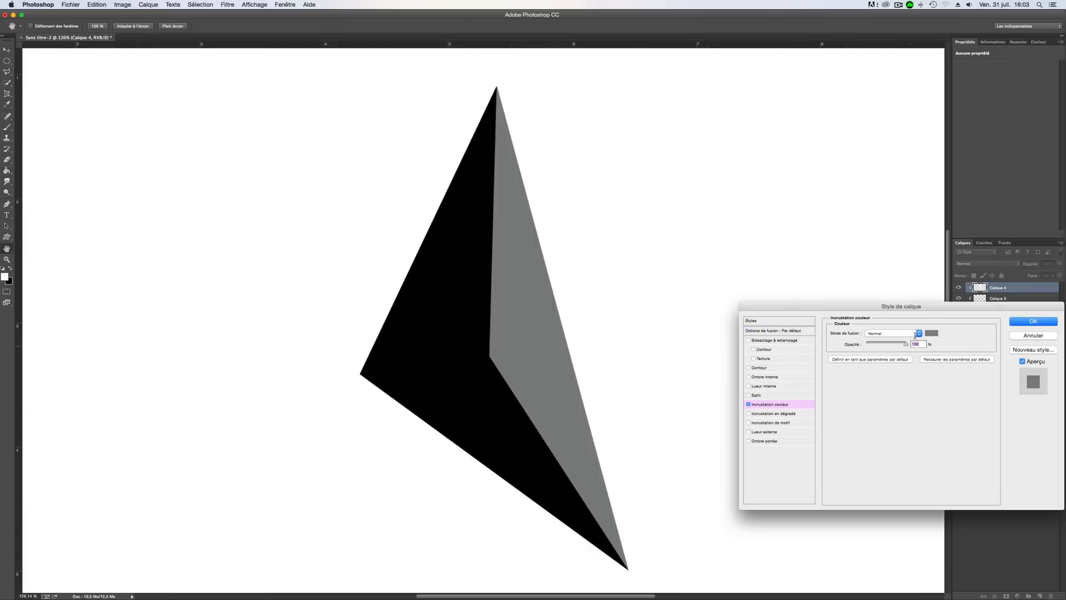
{"action": "left_click", "coordinate": [931, 333]}
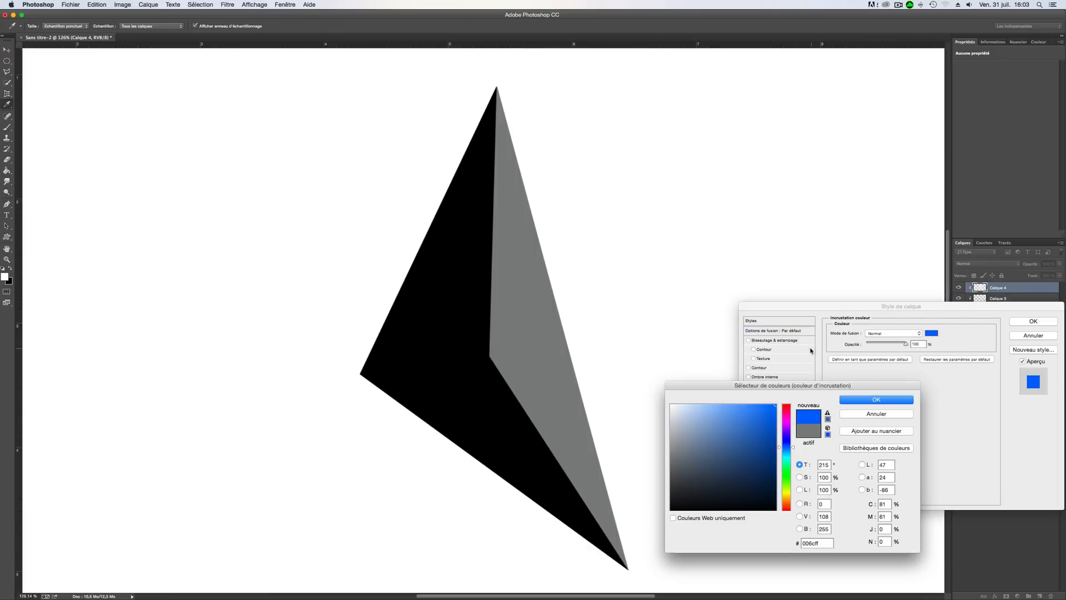
{"action": "left_click", "coordinate": [786, 407]}
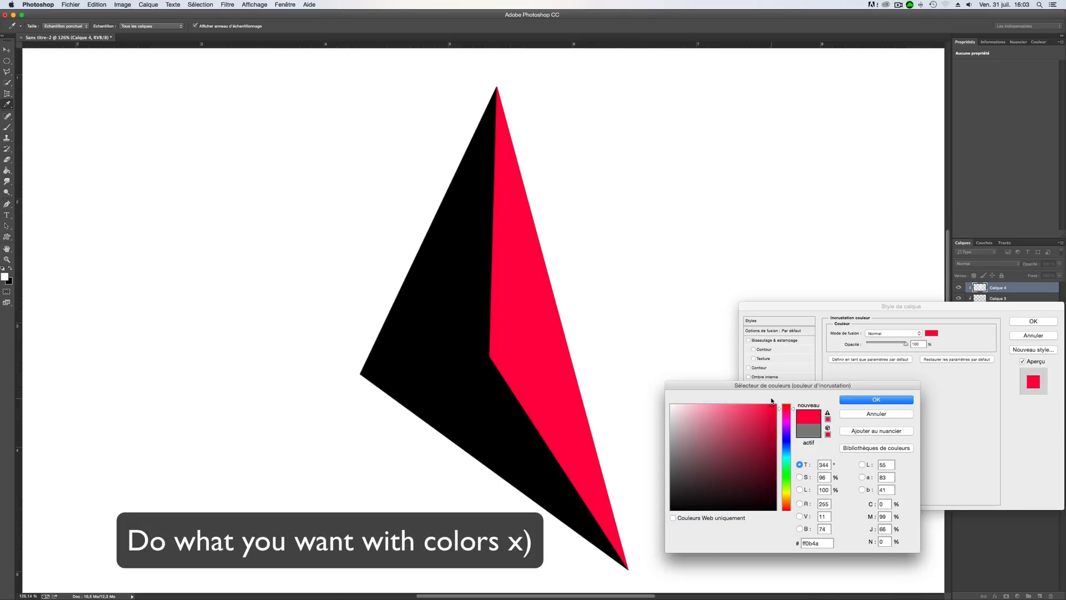
{"action": "left_click", "coordinate": [875, 399]}
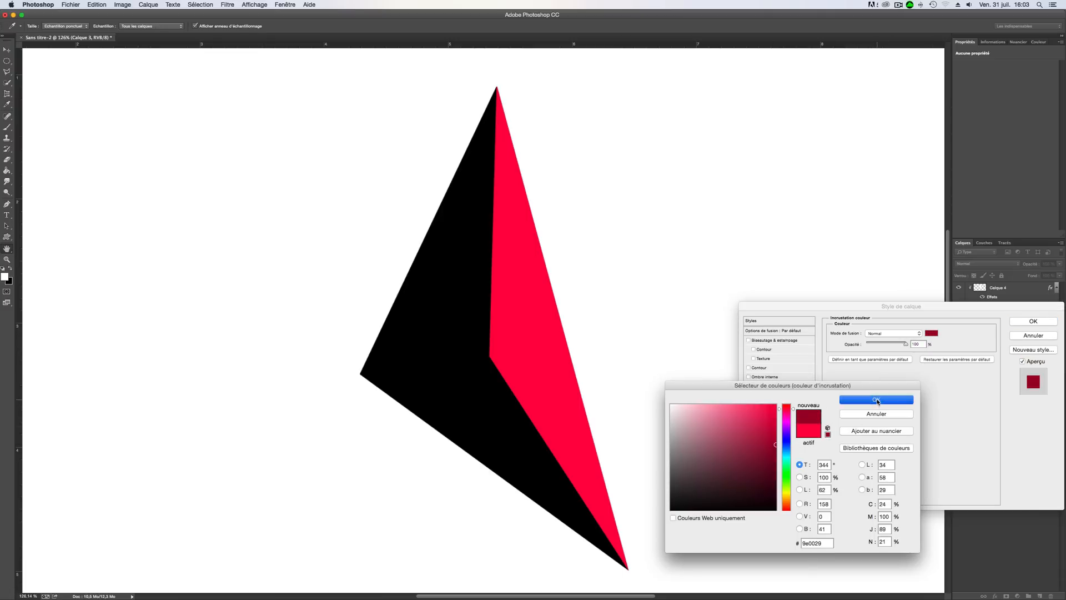
{"action": "left_click", "coordinate": [876, 398]}
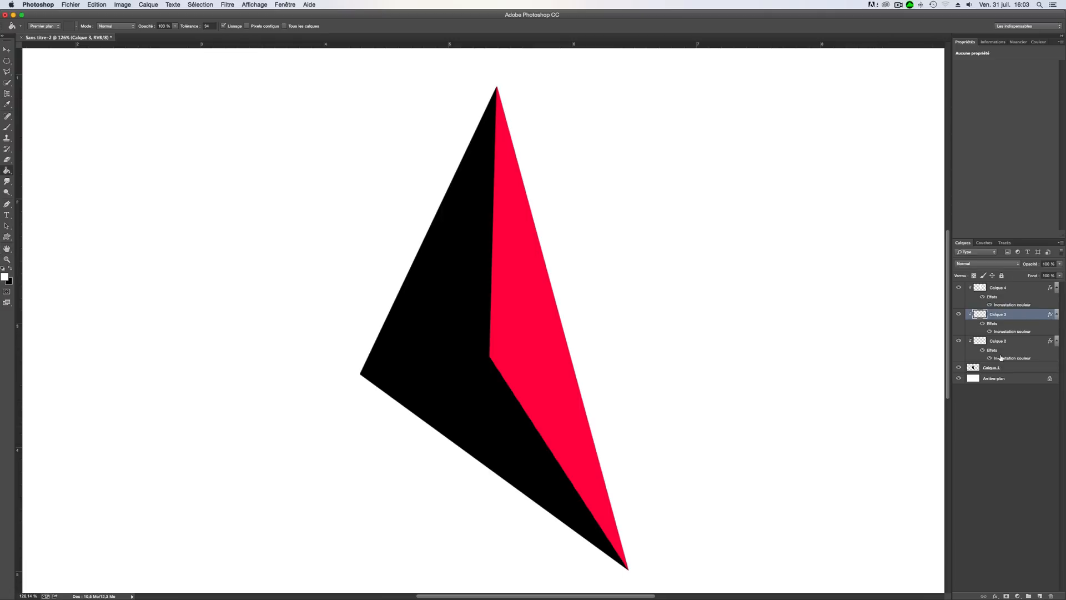
- Colour the left facet dark red and the bottom facet light pink, then zoom out to the whole canvas
{"action": "left_click", "coordinate": [998, 340]}
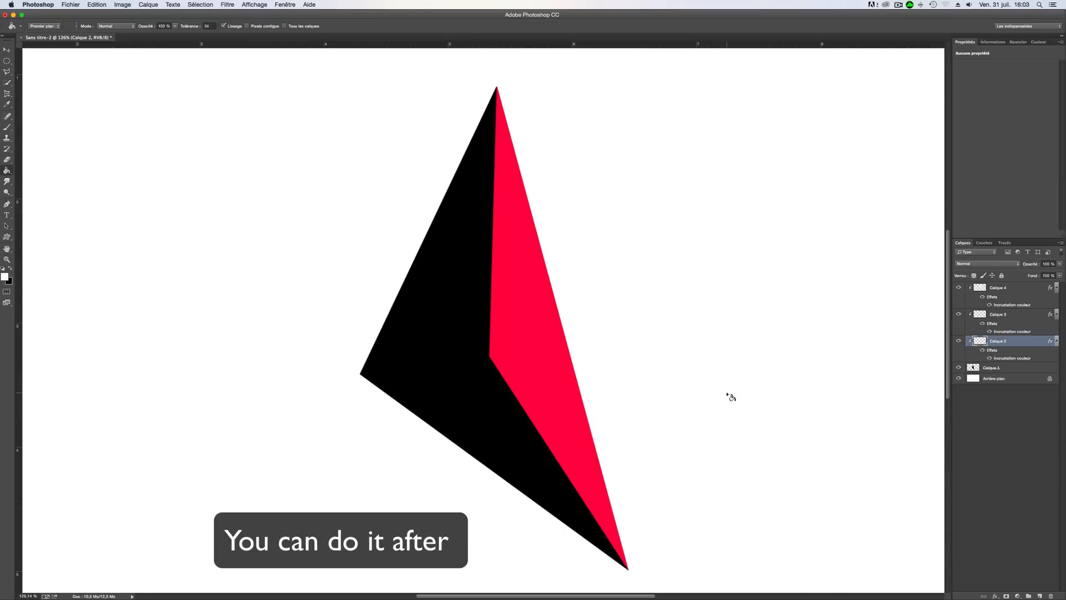
{"action": "left_click", "coordinate": [1000, 313]}
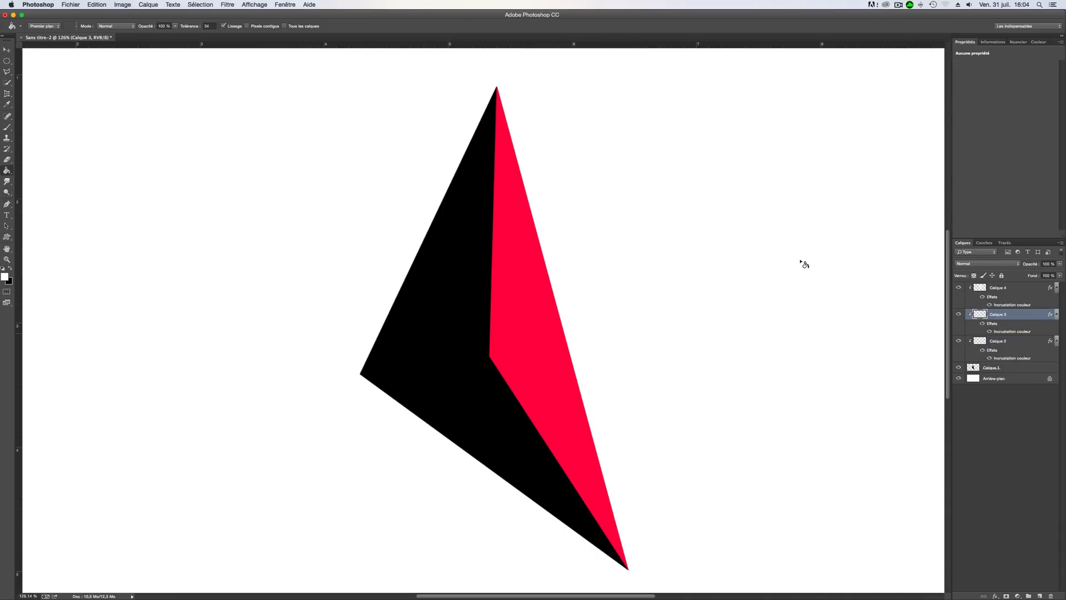
{"action": "left_click", "coordinate": [8, 71]}
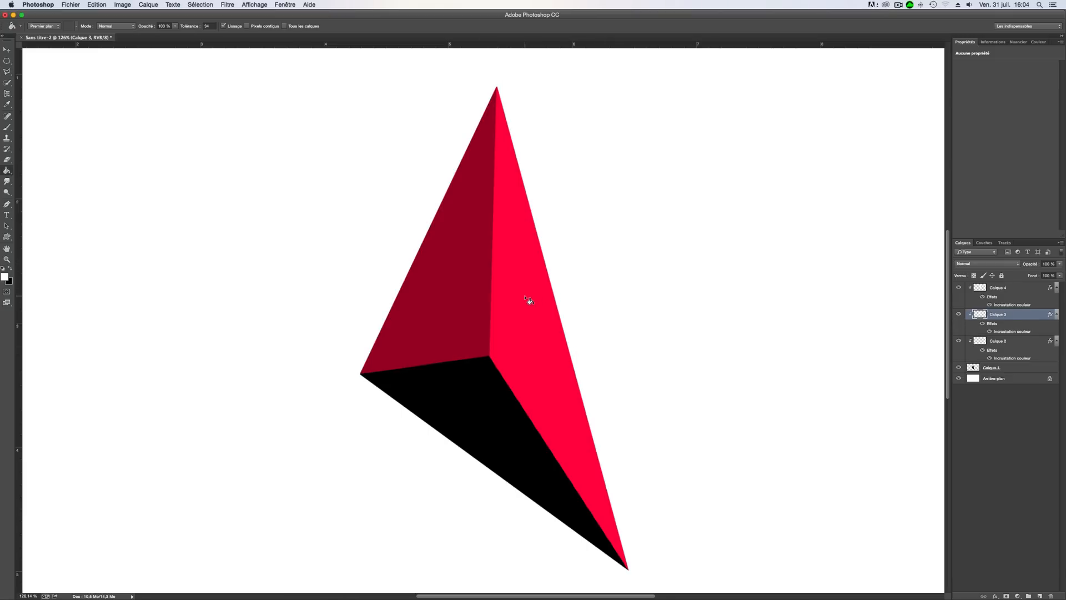
{"action": "left_click", "coordinate": [998, 341]}
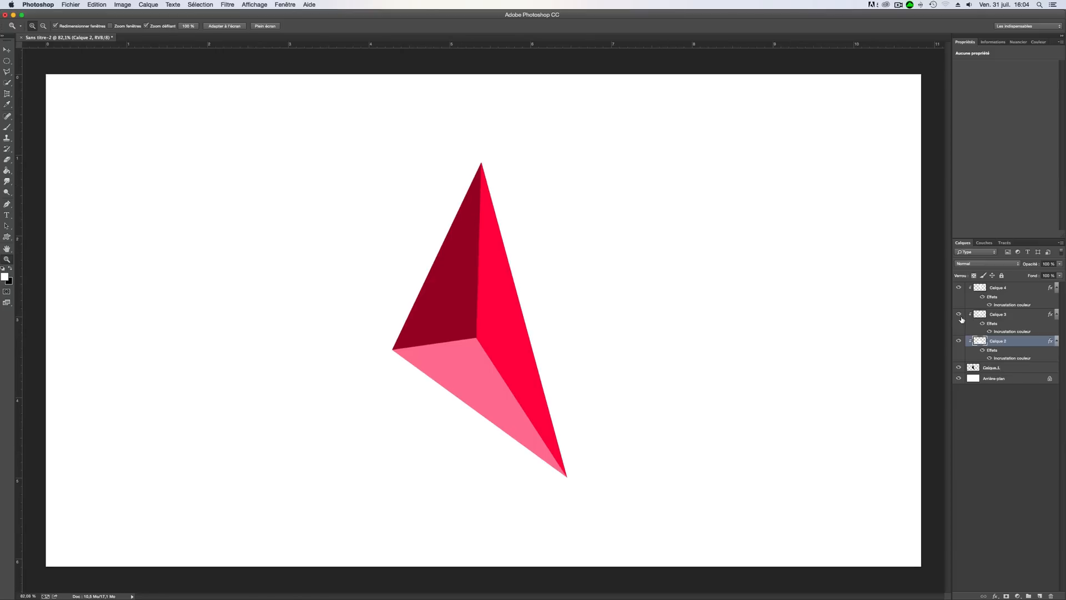
- Change Calque 2's Color Overlay from light pink to a deep dark red
{"action": "double_click", "coordinate": [1011, 304]}
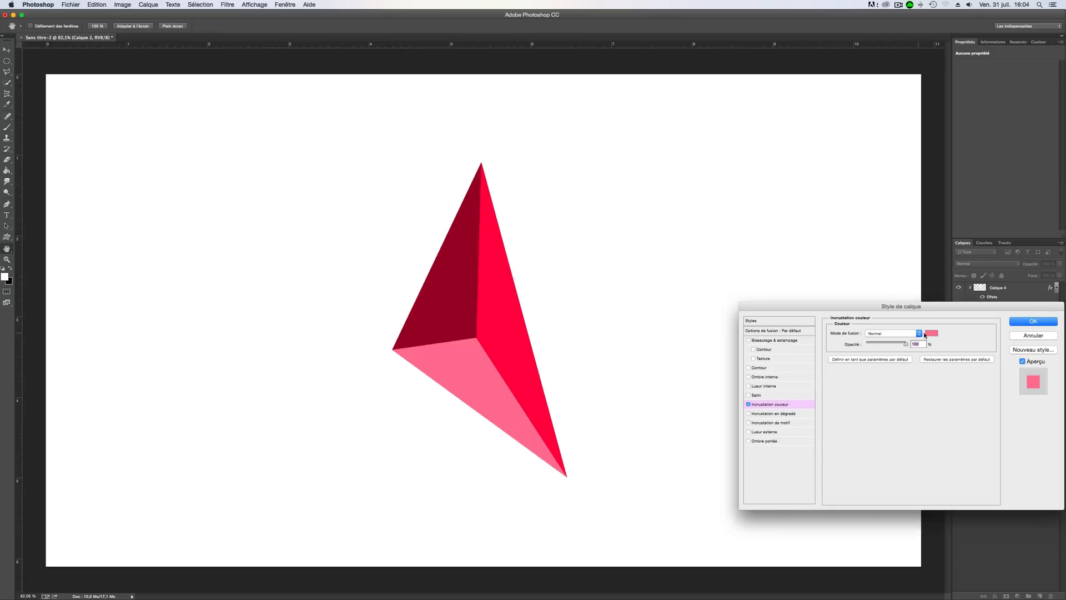
{"action": "left_click", "coordinate": [930, 333]}
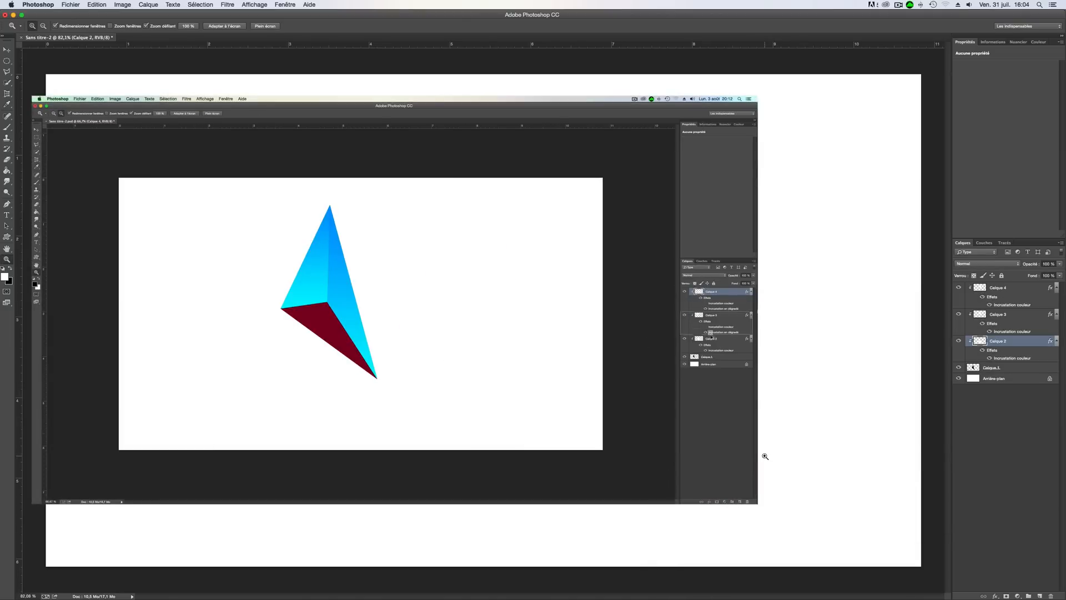
{"action": "left_click", "coordinate": [992, 367]}
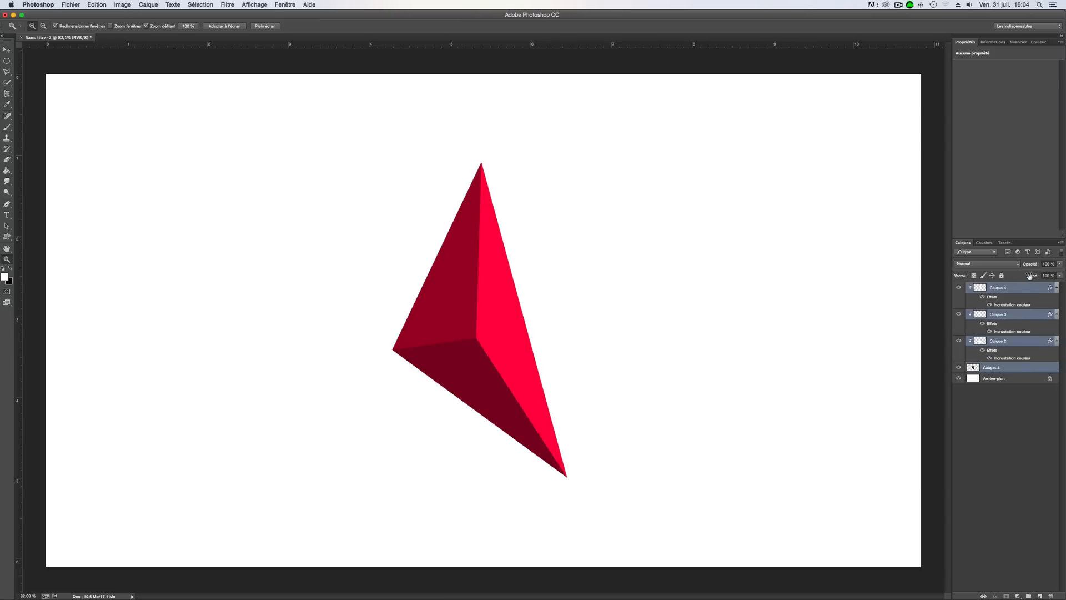
- Create a new group named Groupe 1 from the selected shard layers
{"action": "left_click", "coordinate": [1060, 243]}
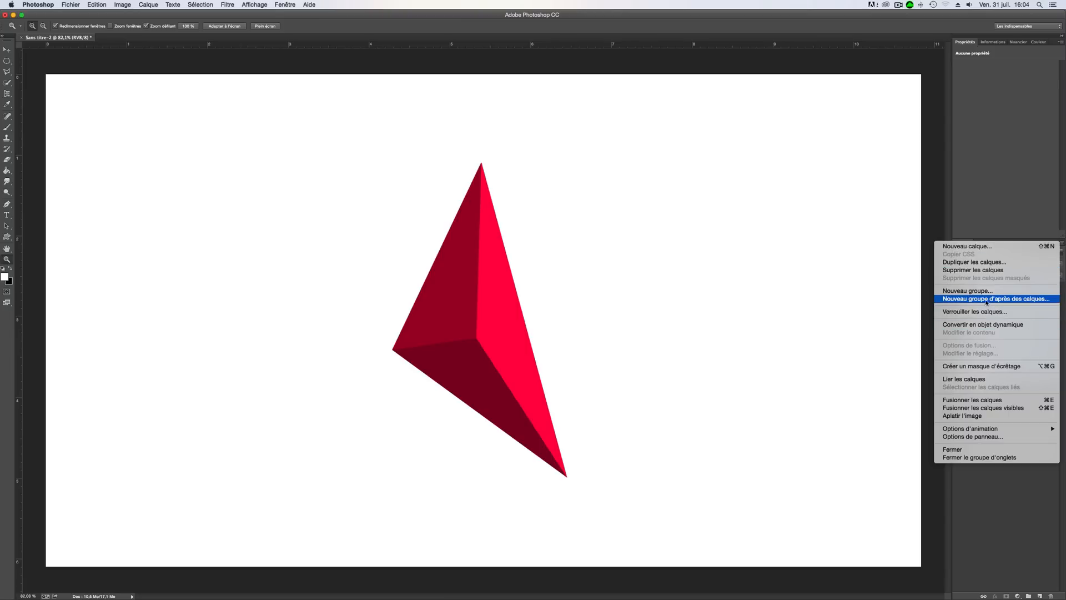
{"action": "mouse_move", "coordinate": [994, 303]}
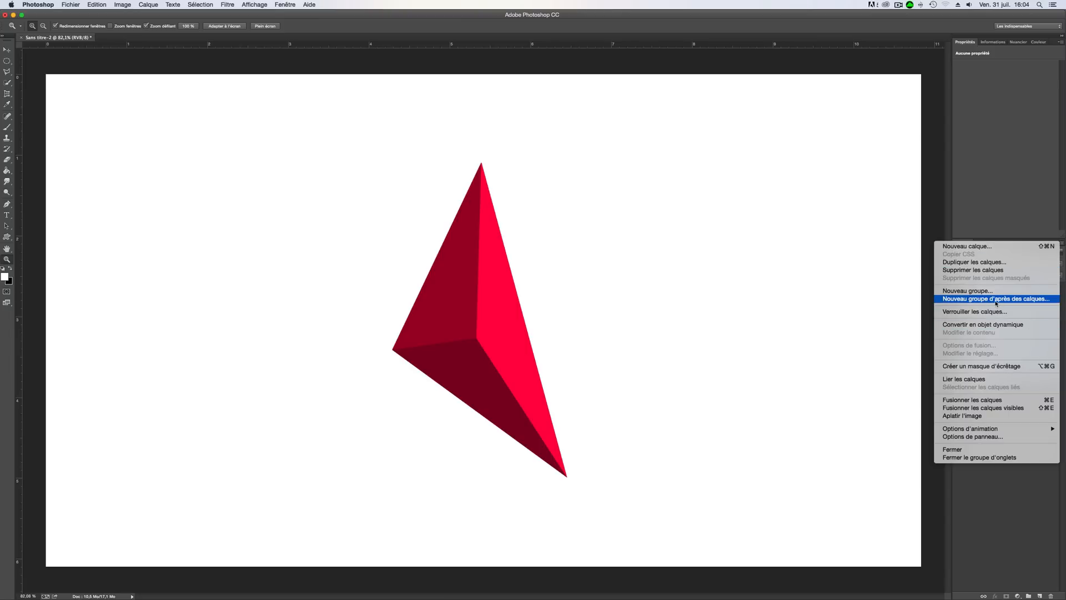
{"action": "mouse_move", "coordinate": [1022, 301]}
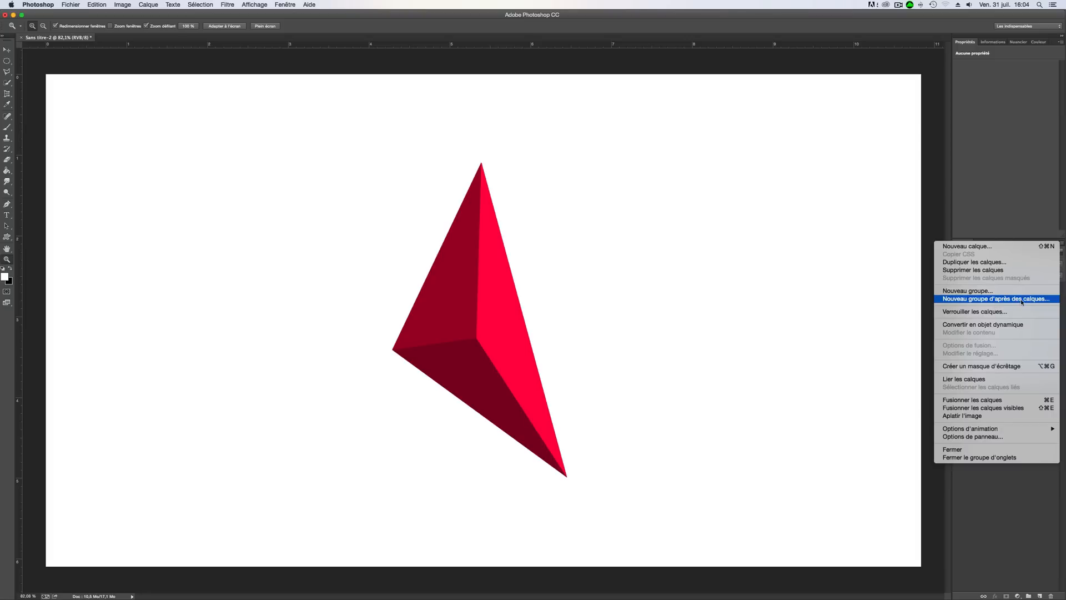
{"action": "left_click", "coordinate": [996, 299]}
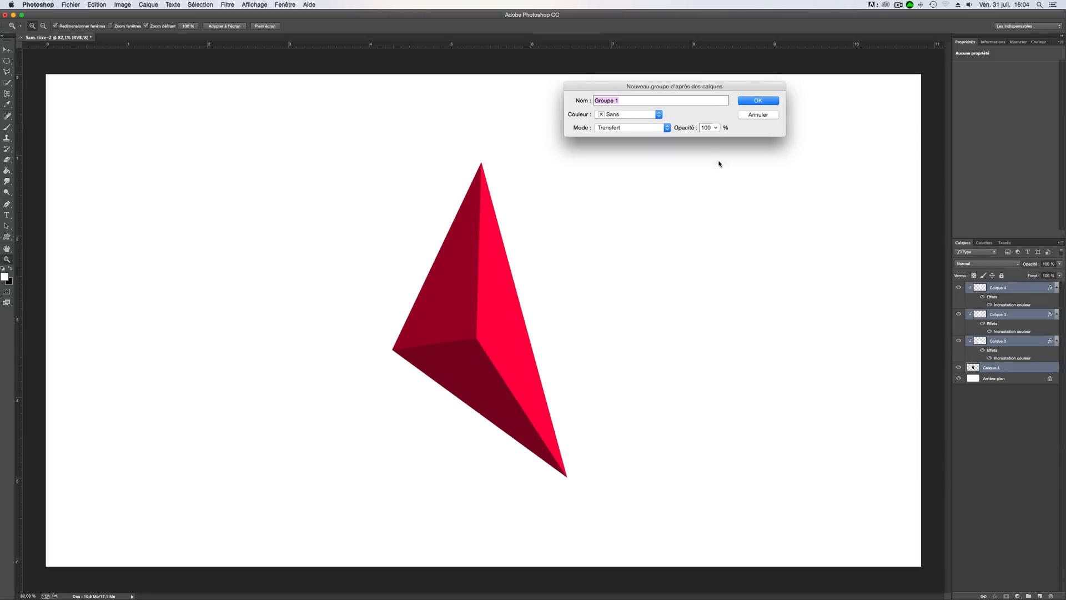
{"action": "left_click", "coordinate": [757, 100]}
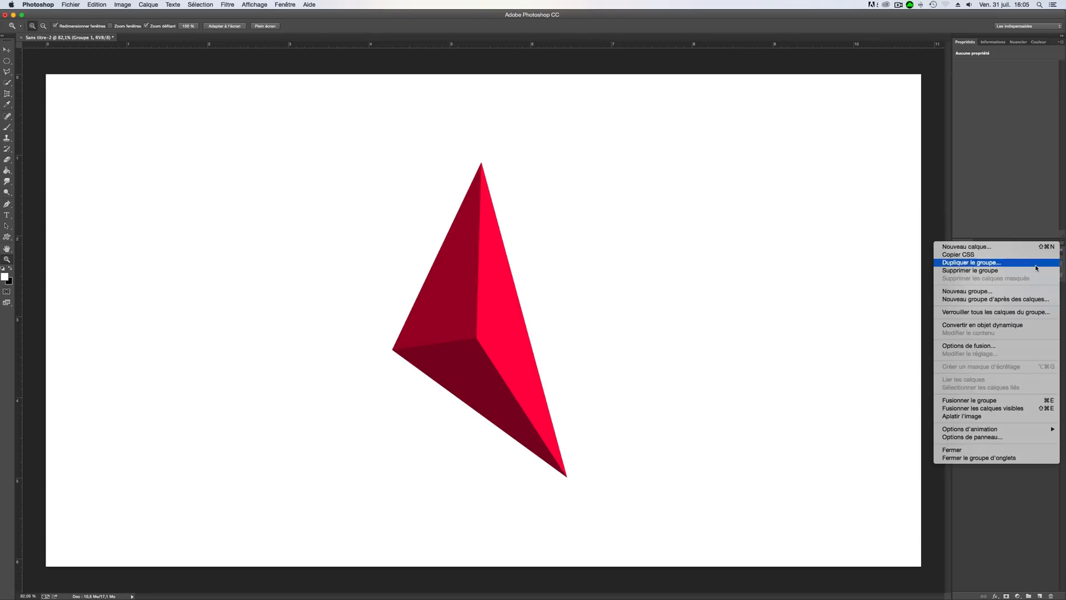
{"action": "mouse_move", "coordinate": [1001, 367]}
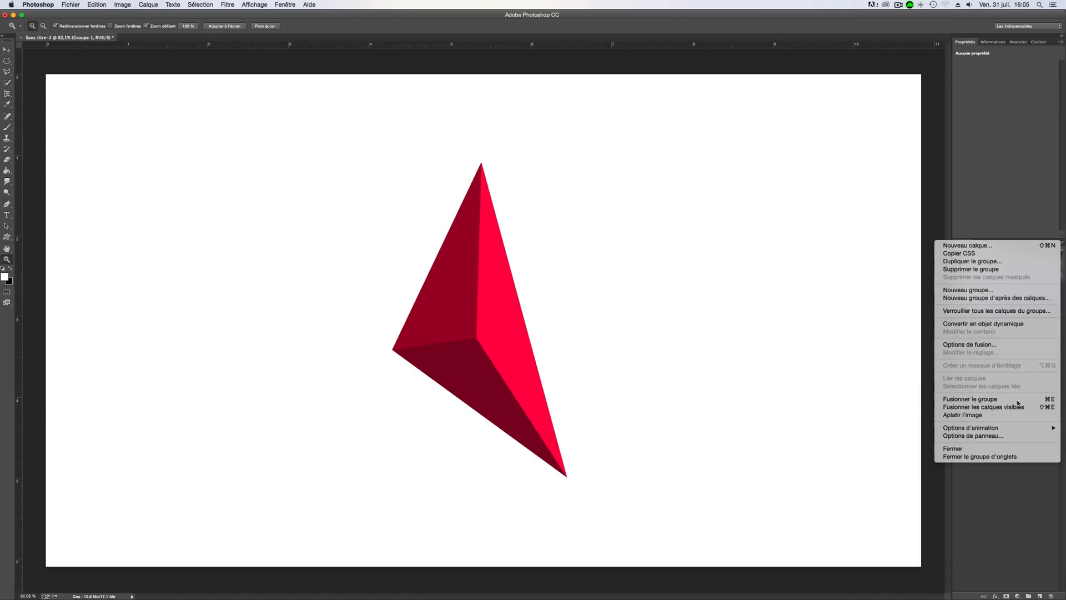
{"action": "mouse_move", "coordinate": [998, 308]}
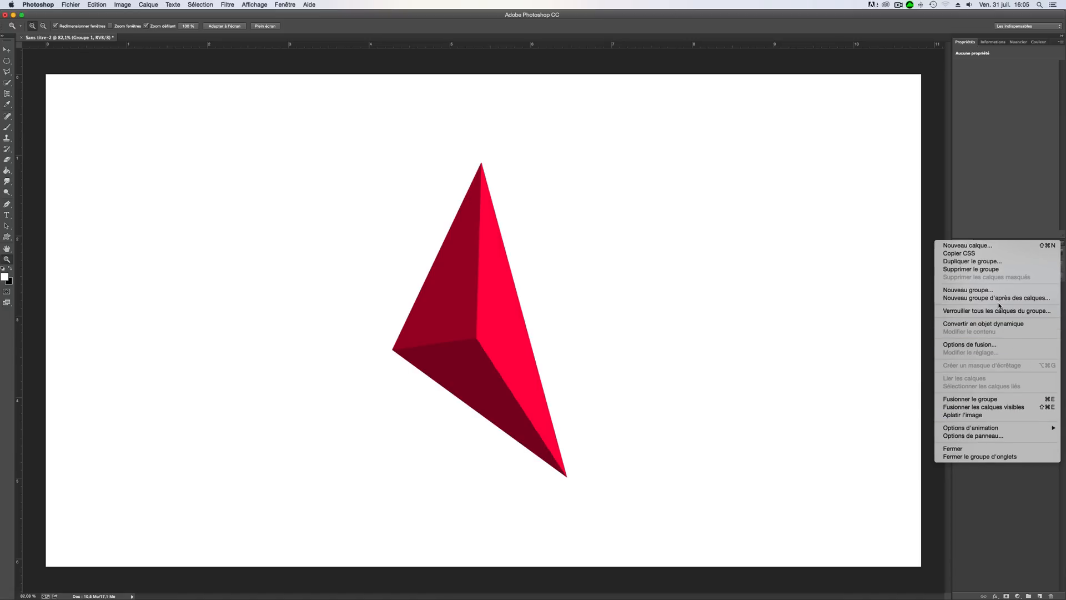
{"action": "mouse_move", "coordinate": [973, 261]}
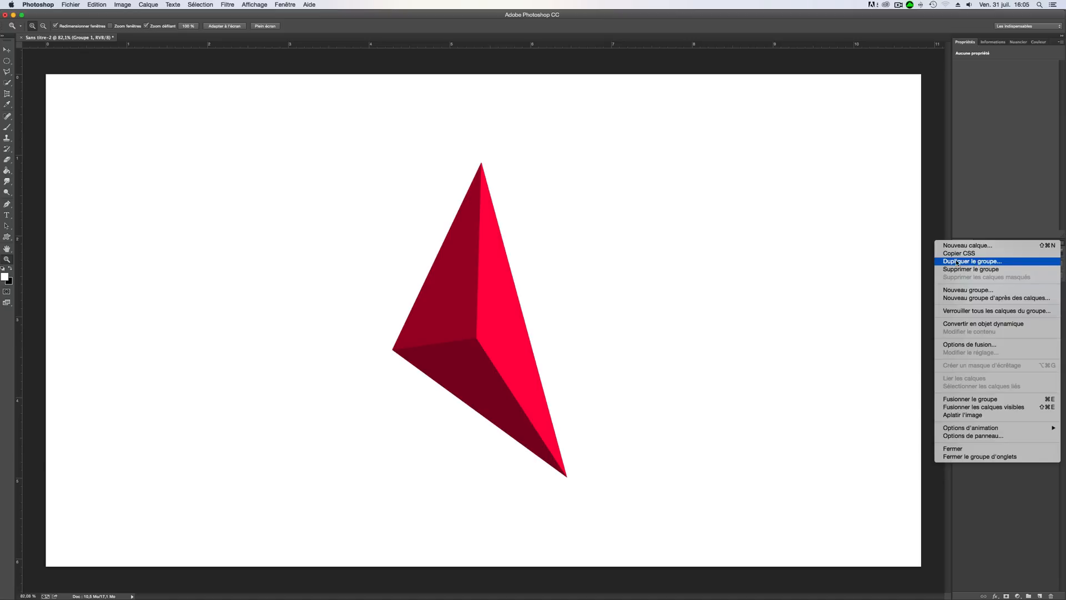
- Duplicate Groupe 1 as Groupe 1 copie via the Layers panel menu
{"action": "left_click", "coordinate": [971, 261]}
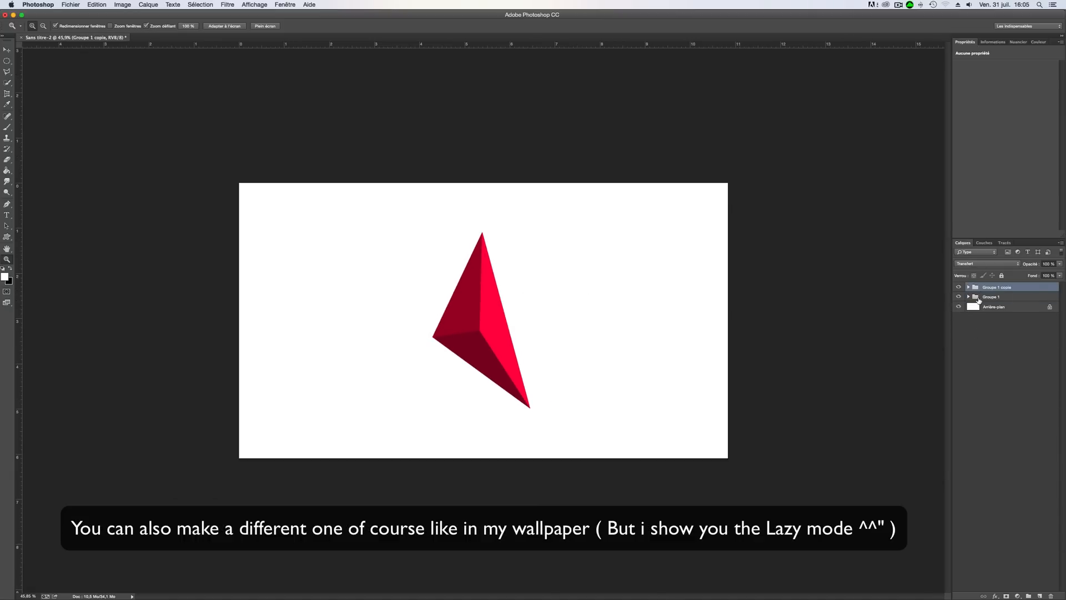
{"action": "left_click", "coordinate": [989, 296]}
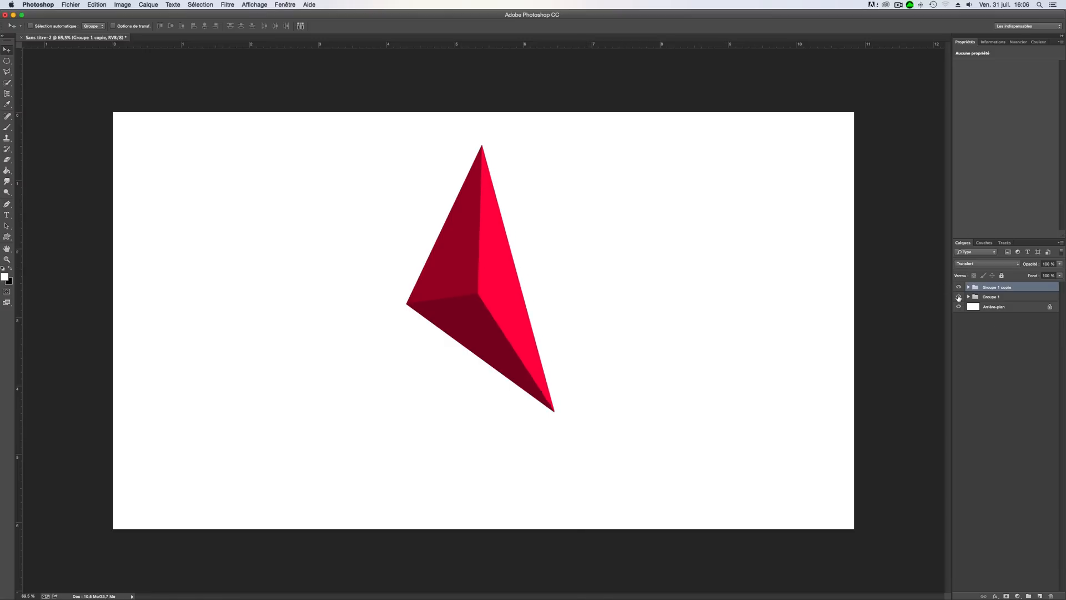
- Free-transform the copied shard group into a rotated copy, then select Groupe 1 for scaling down
{"action": "left_click", "coordinate": [96, 4]}
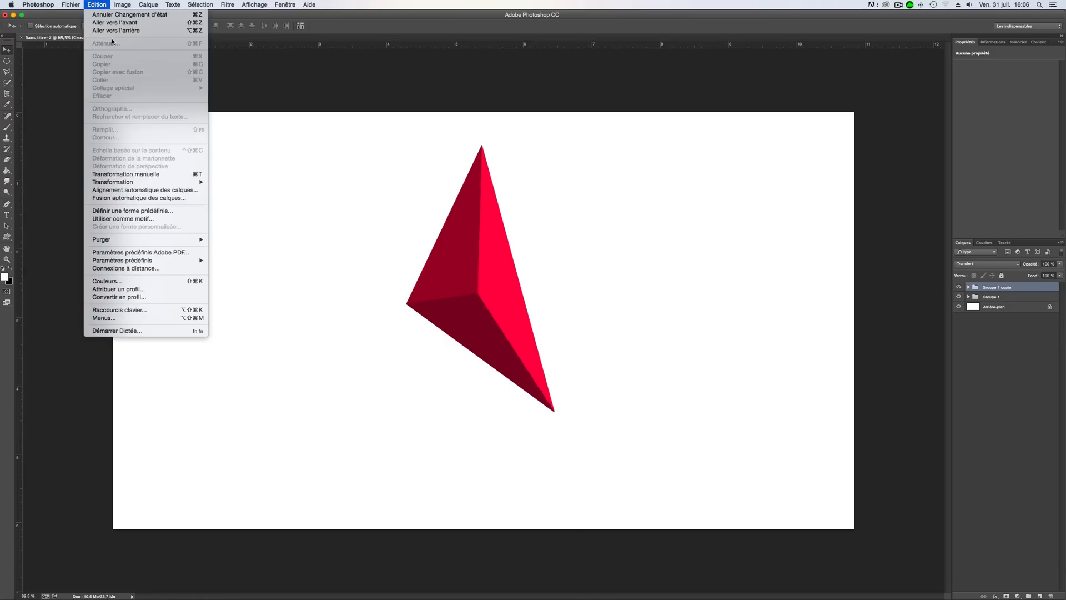
{"action": "left_click", "coordinate": [125, 175]}
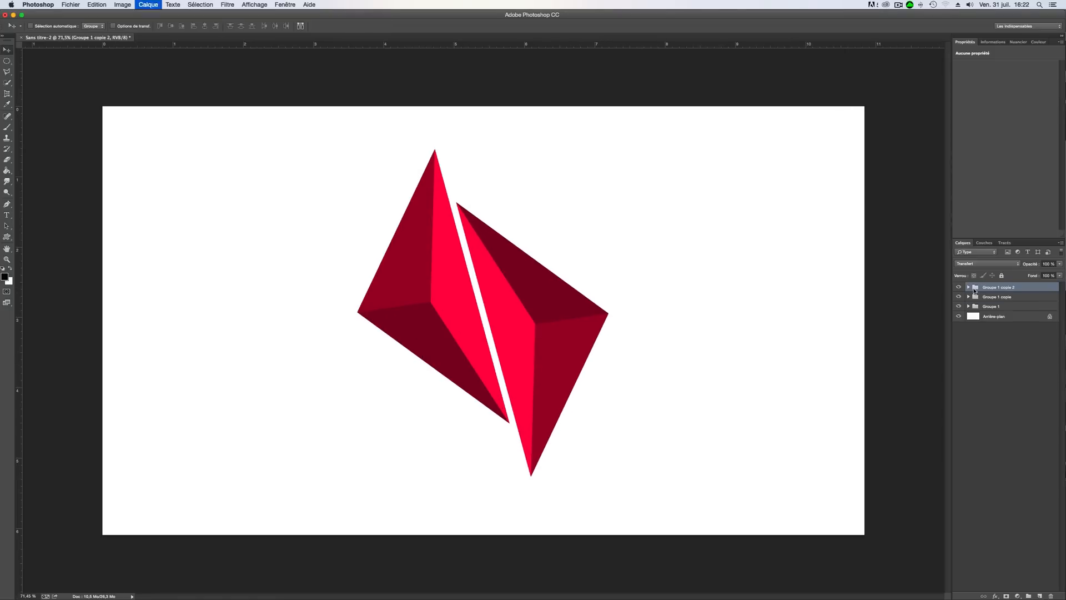
{"action": "left_click", "coordinate": [993, 307]}
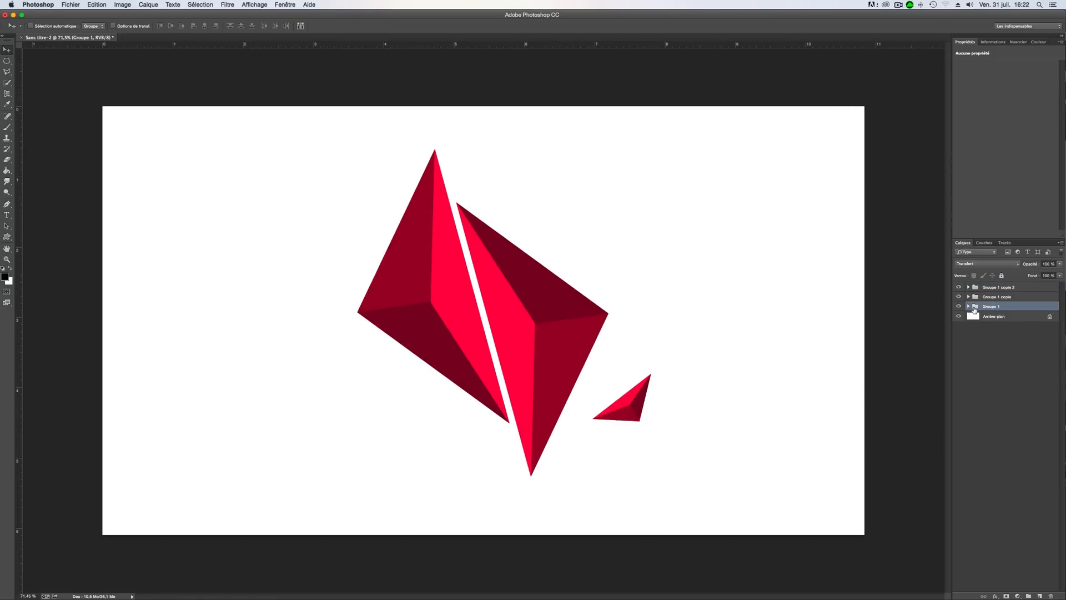